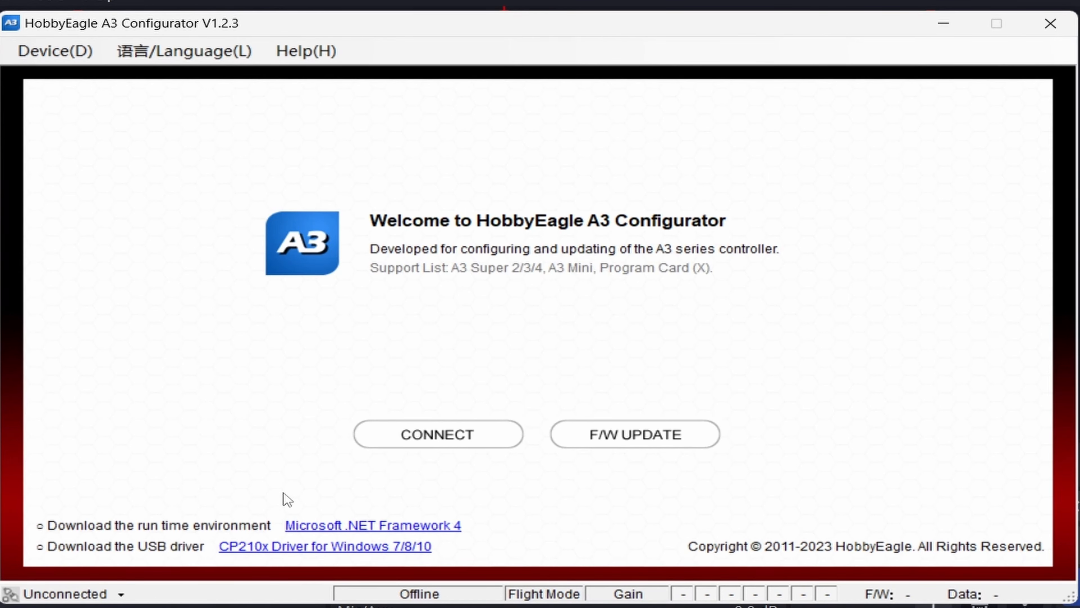
{"action": "mouse_move", "coordinate": [202, 321]}
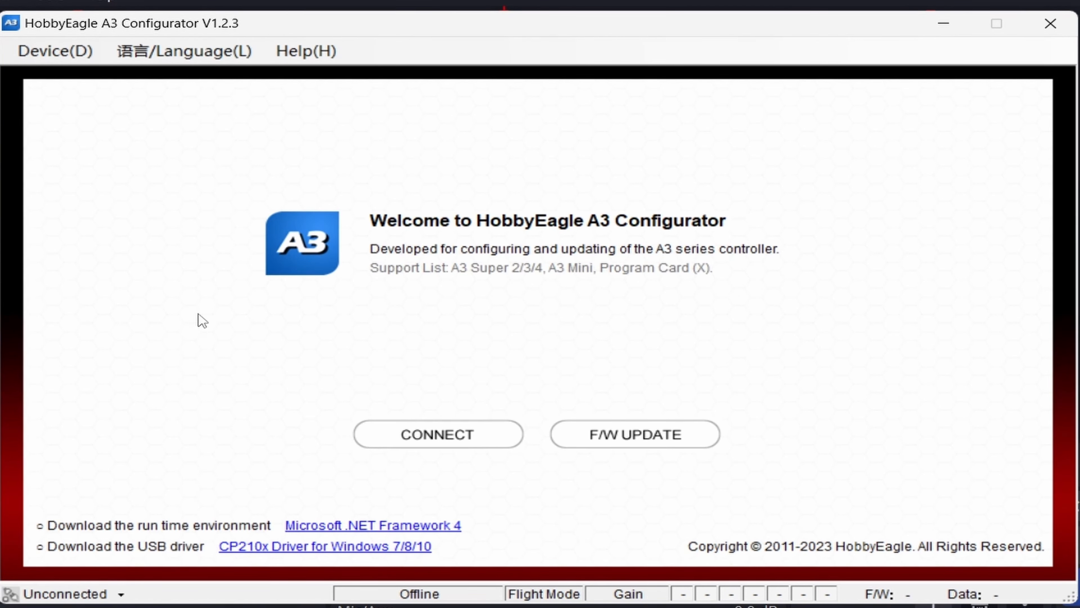
{"action": "mouse_move", "coordinate": [286, 307]}
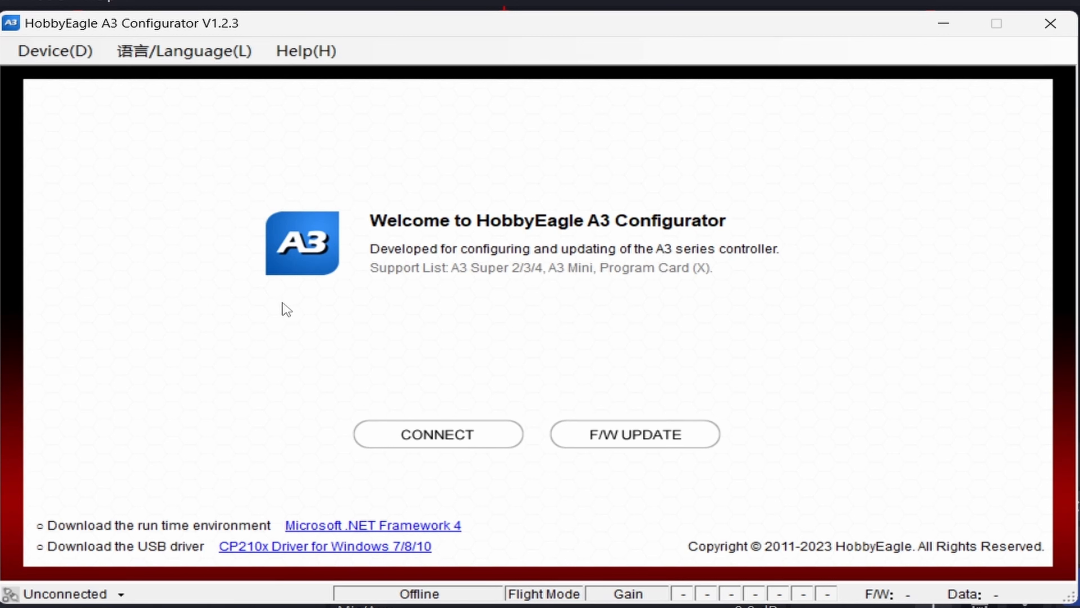
{"action": "mouse_move", "coordinate": [213, 558]}
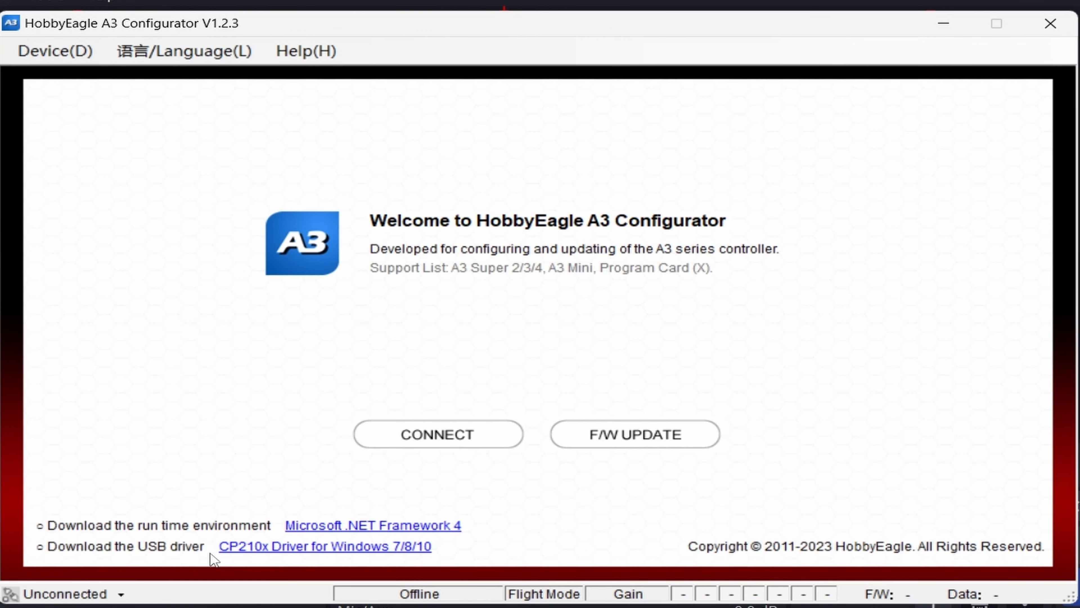
{"action": "mouse_move", "coordinate": [243, 535]}
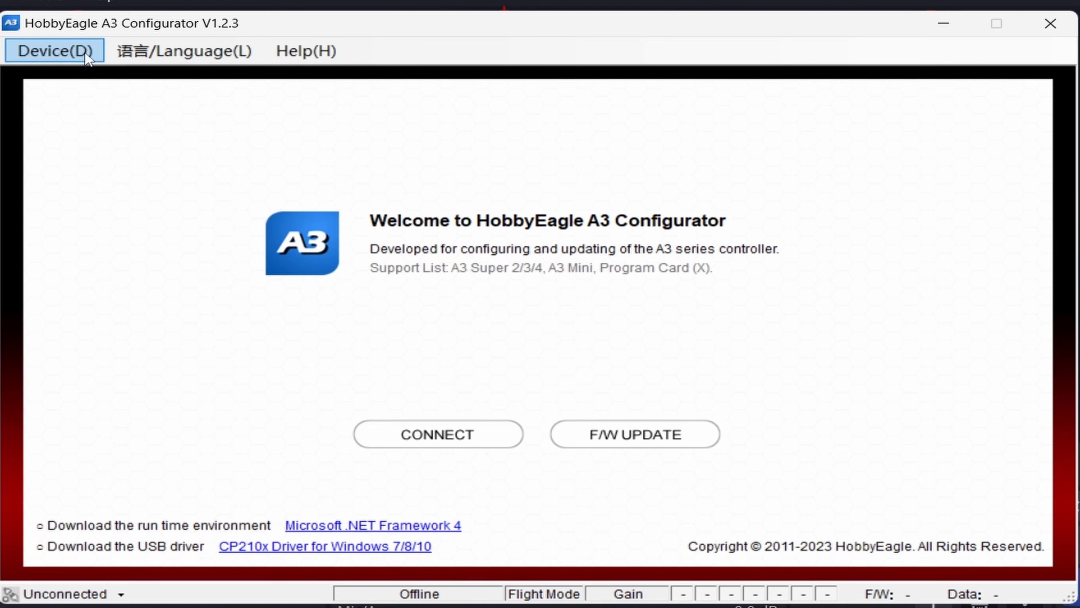
{"action": "mouse_move", "coordinate": [236, 292]}
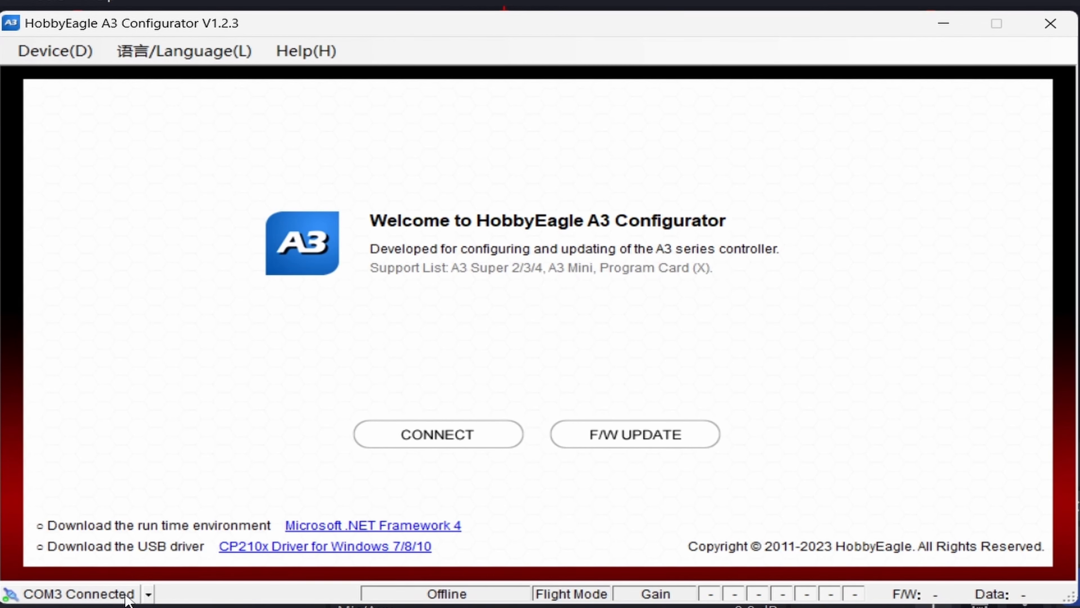
{"action": "mouse_move", "coordinate": [94, 594]}
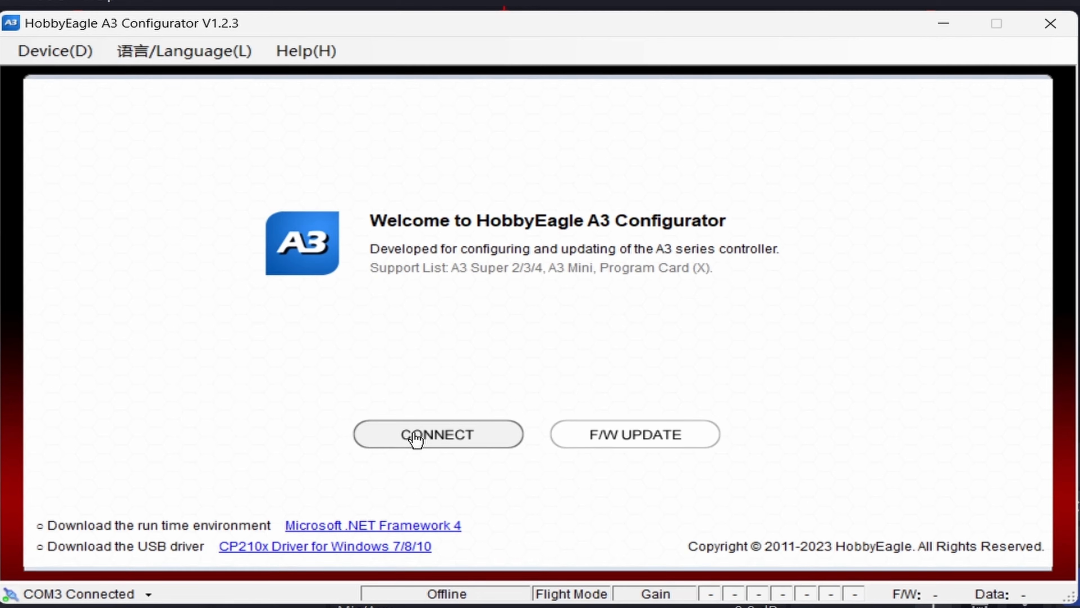
Step: Connect to the A3 Super 4, load its settings and show the Receiver configuration
{"action": "left_click", "coordinate": [438, 434]}
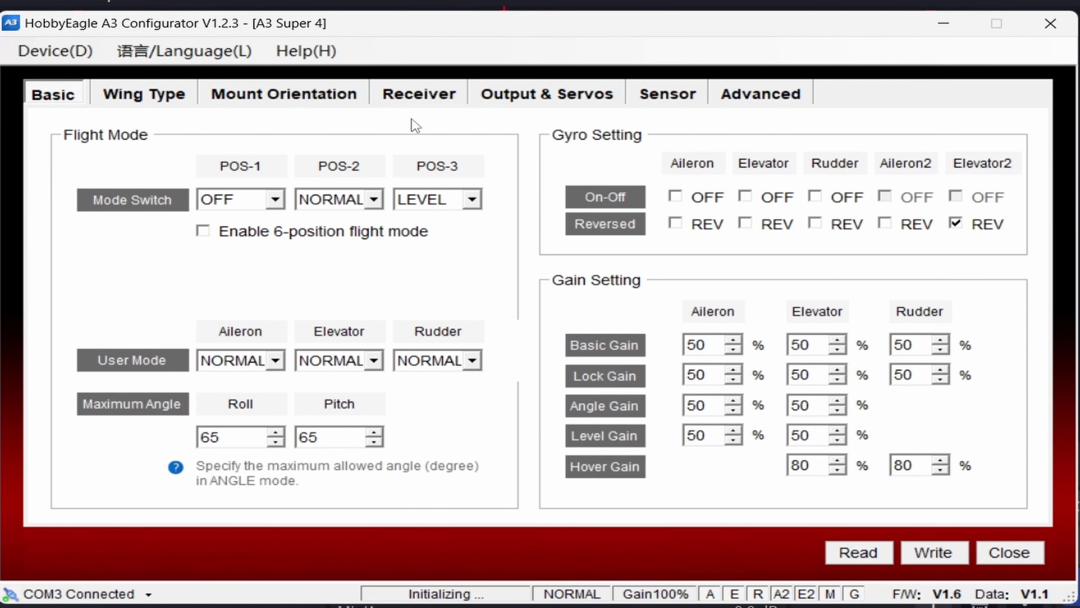
{"action": "mouse_move", "coordinate": [421, 104]}
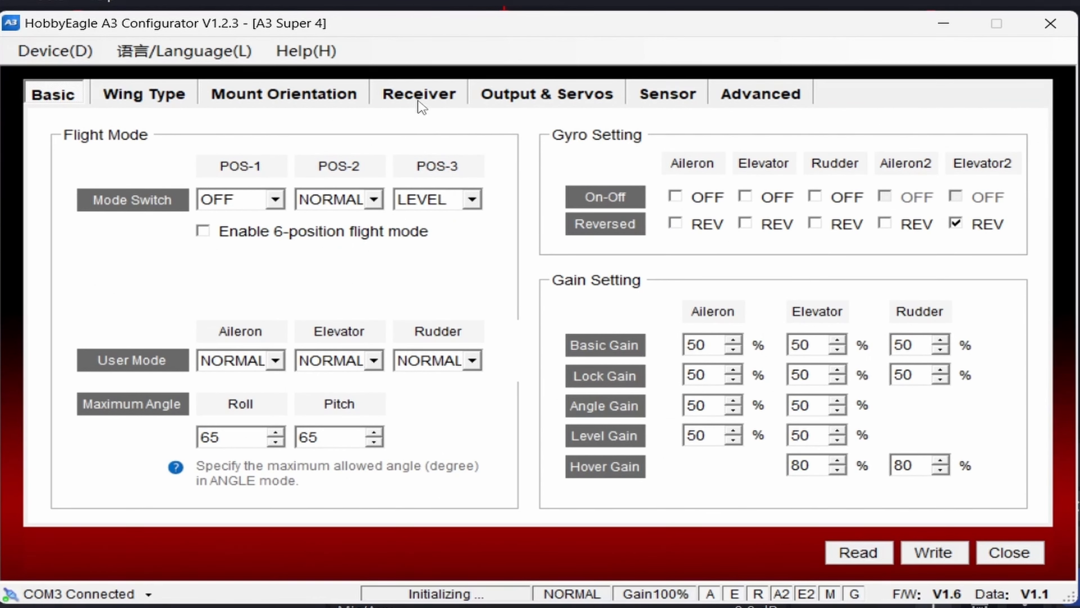
{"action": "mouse_move", "coordinate": [427, 115]}
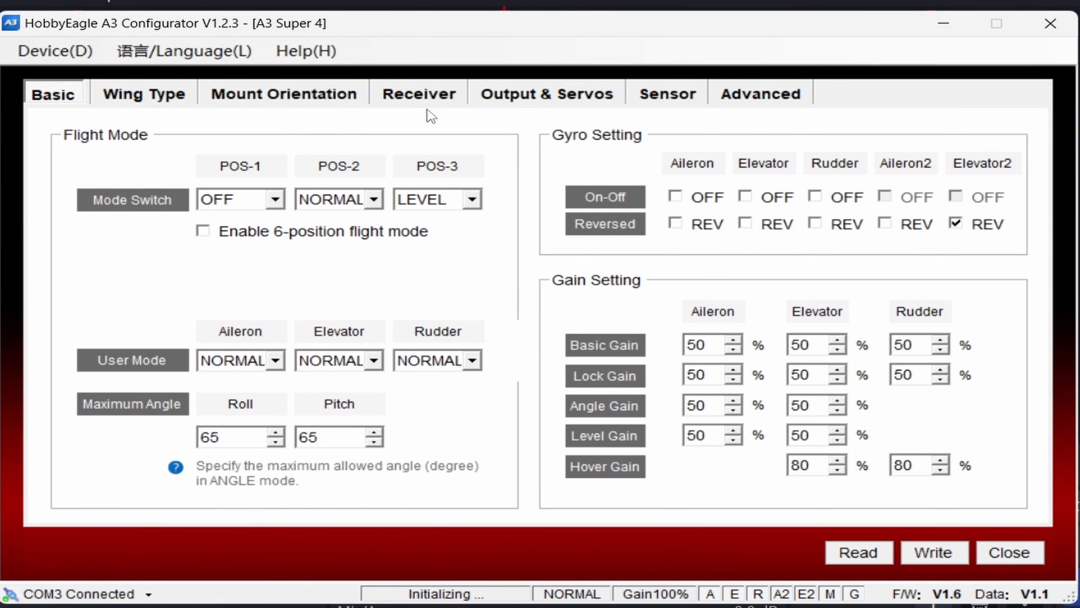
{"action": "mouse_move", "coordinate": [419, 102]}
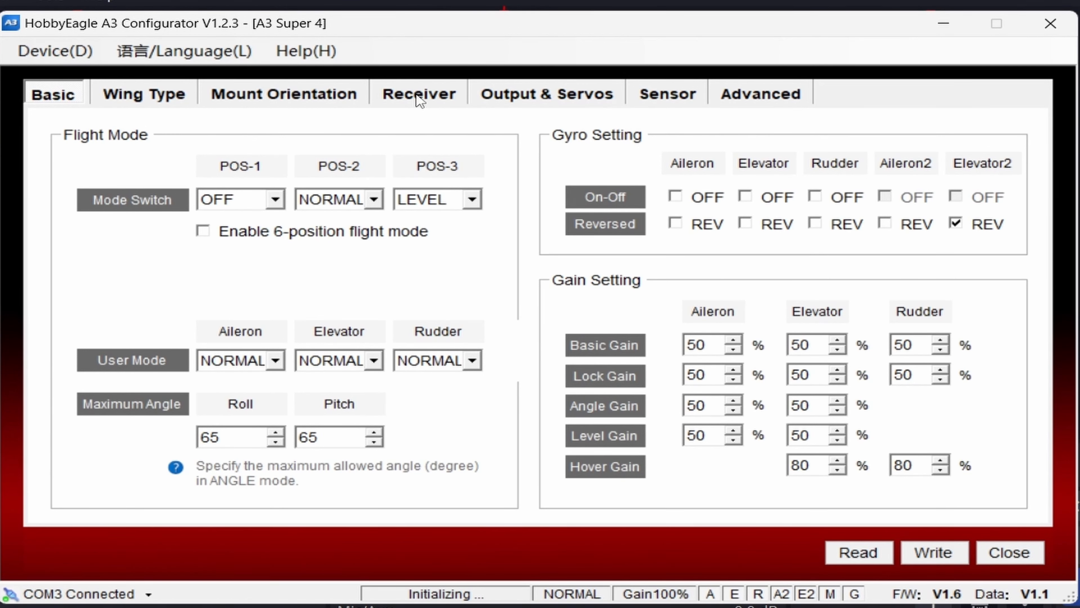
{"action": "left_click", "coordinate": [418, 94]}
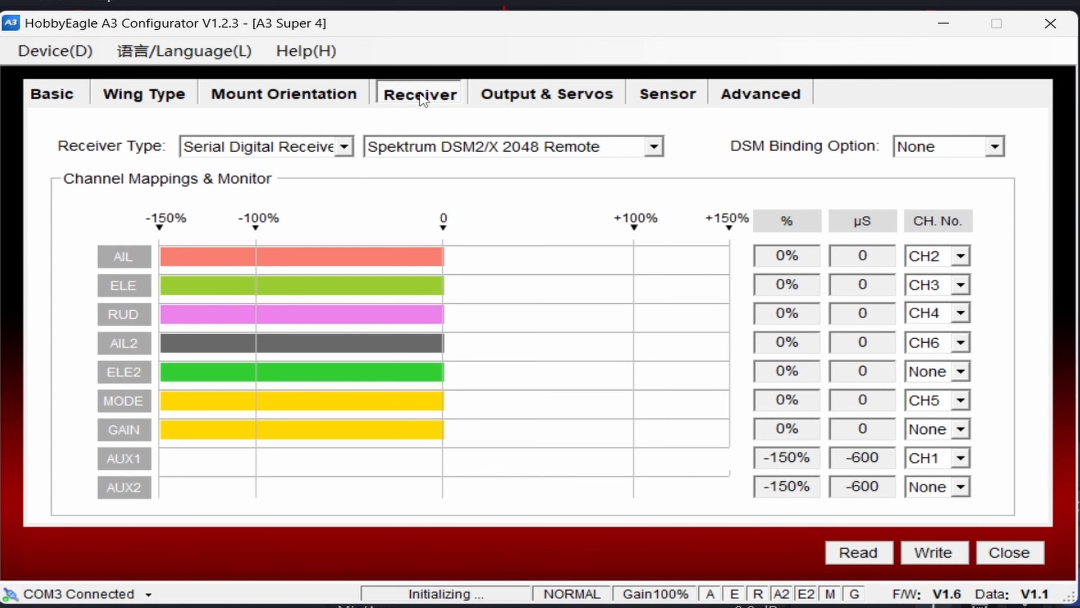
{"action": "mouse_move", "coordinate": [112, 157]}
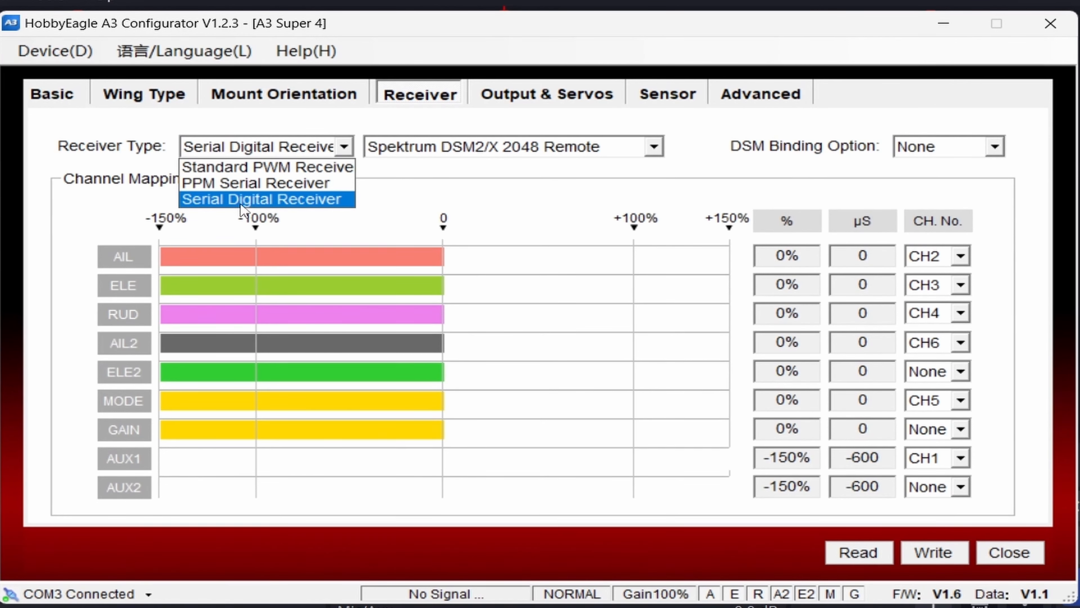
Step: Keep Serial Digital Receiver and choose the Spektrum DSM2/X 2048 Remote protocol
{"action": "left_click", "coordinate": [268, 199]}
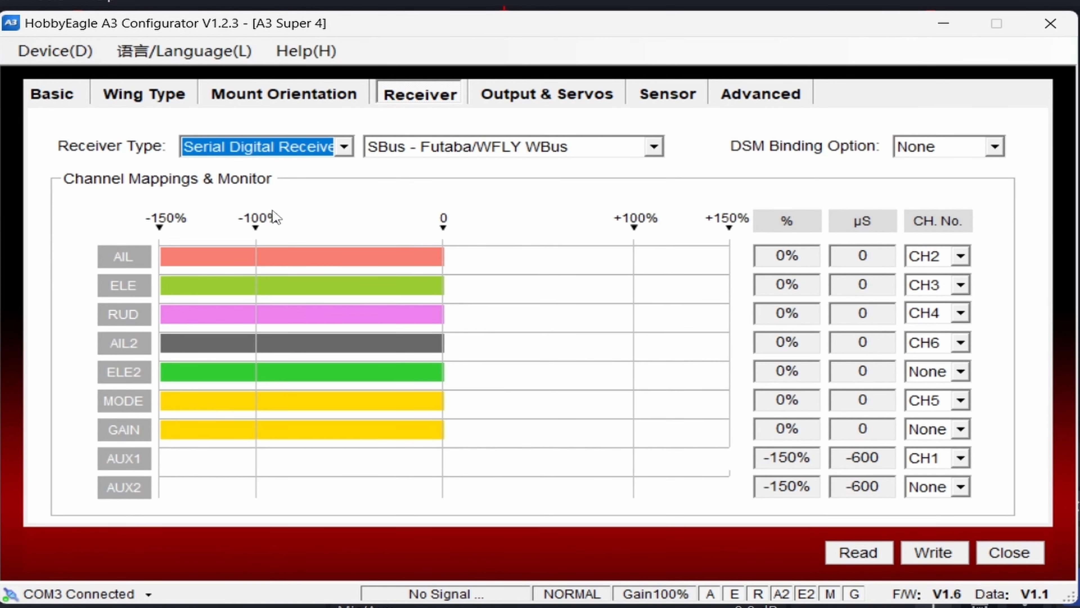
{"action": "mouse_move", "coordinate": [414, 149]}
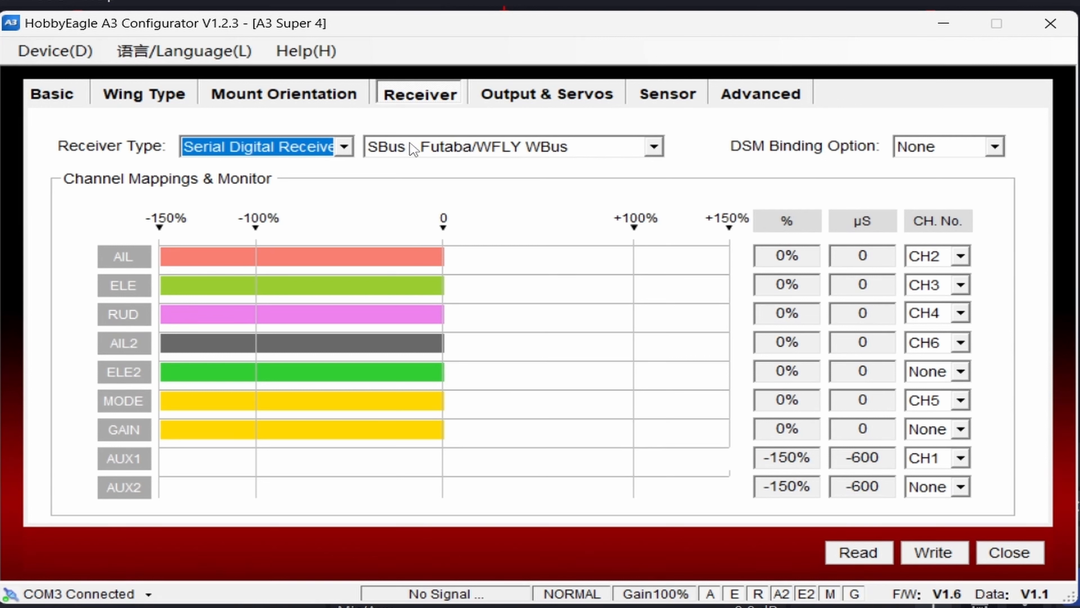
{"action": "mouse_move", "coordinate": [509, 147]}
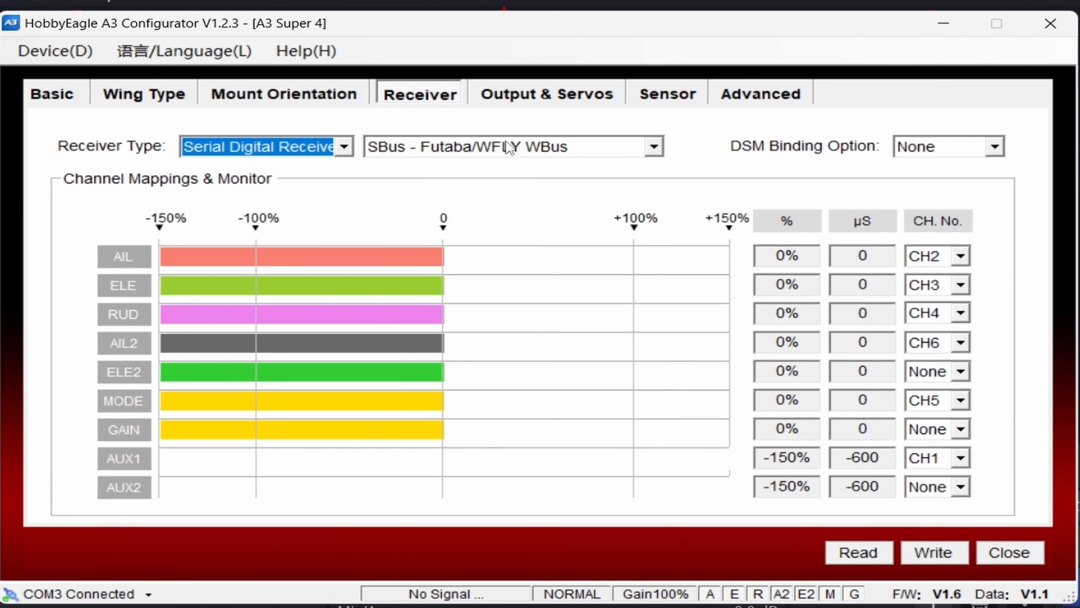
{"action": "left_click", "coordinate": [653, 145]}
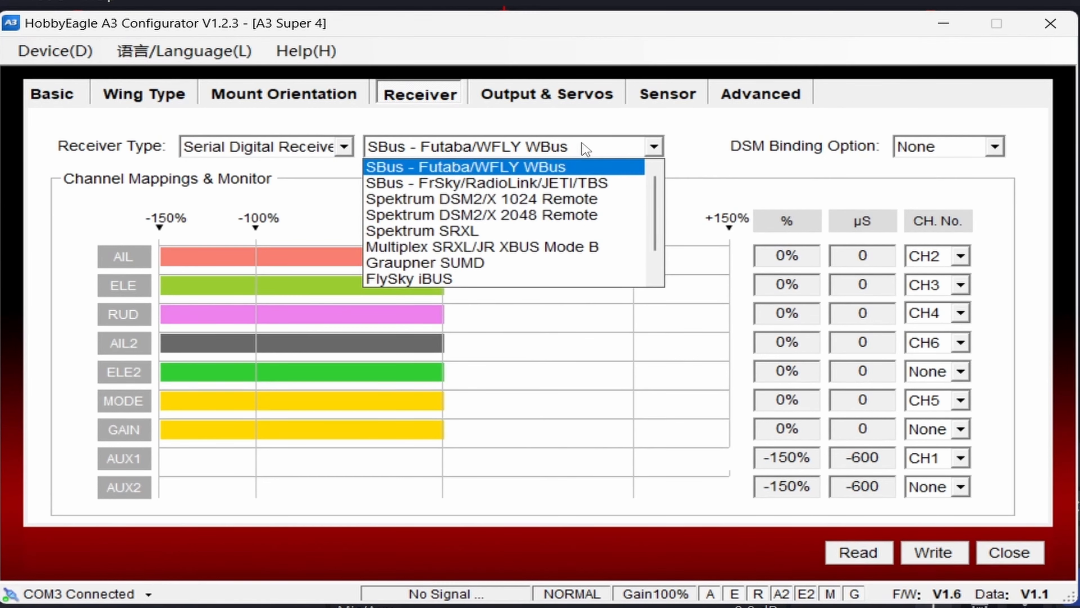
{"action": "mouse_move", "coordinate": [561, 160]}
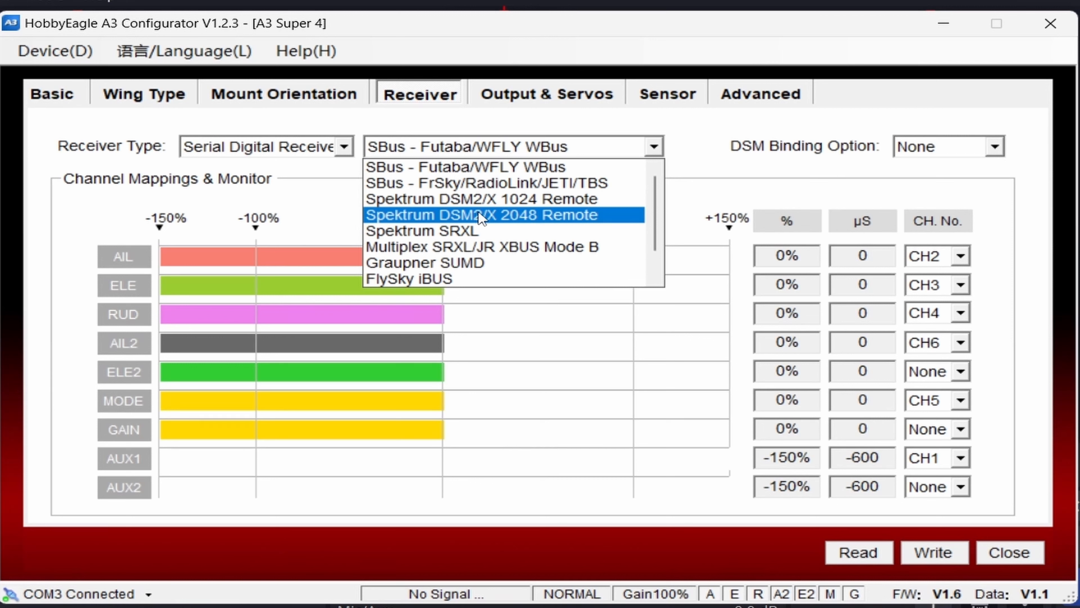
{"action": "mouse_move", "coordinate": [474, 223]}
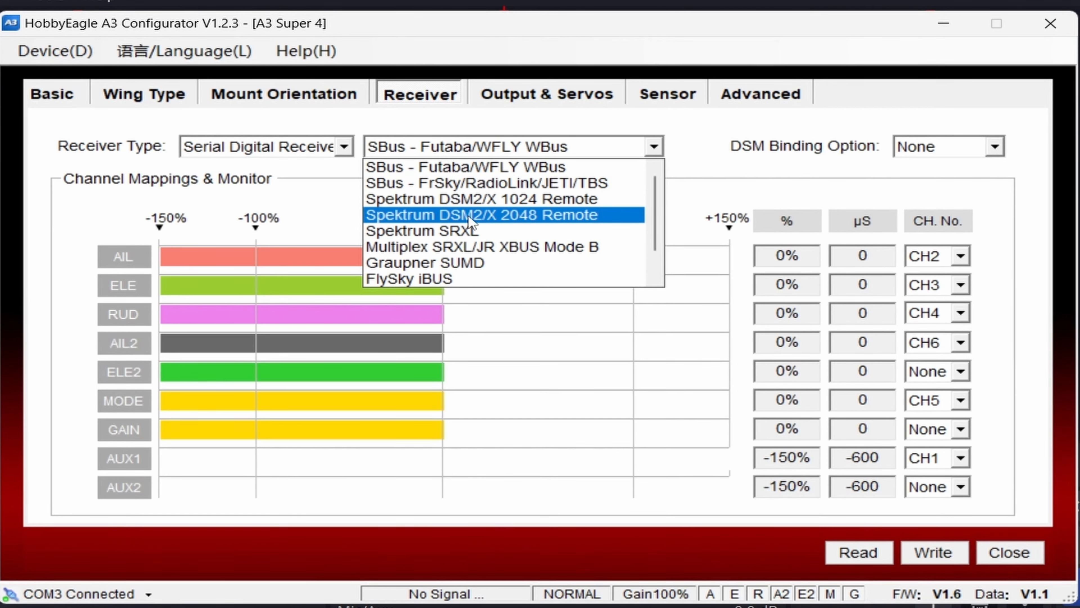
{"action": "mouse_move", "coordinate": [520, 223]}
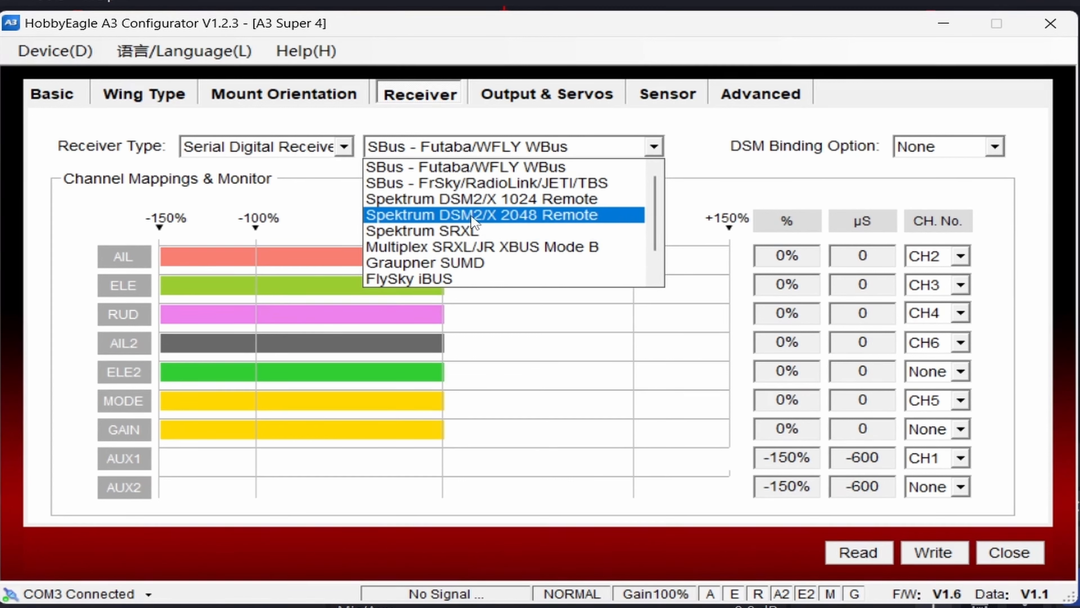
{"action": "mouse_move", "coordinate": [454, 224]}
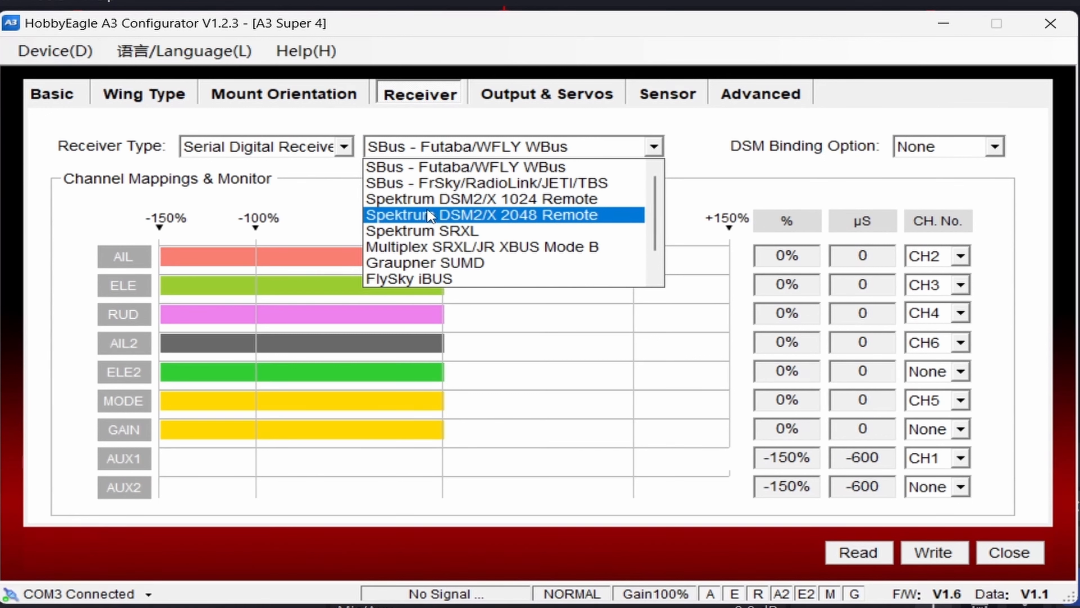
{"action": "mouse_move", "coordinate": [599, 222]}
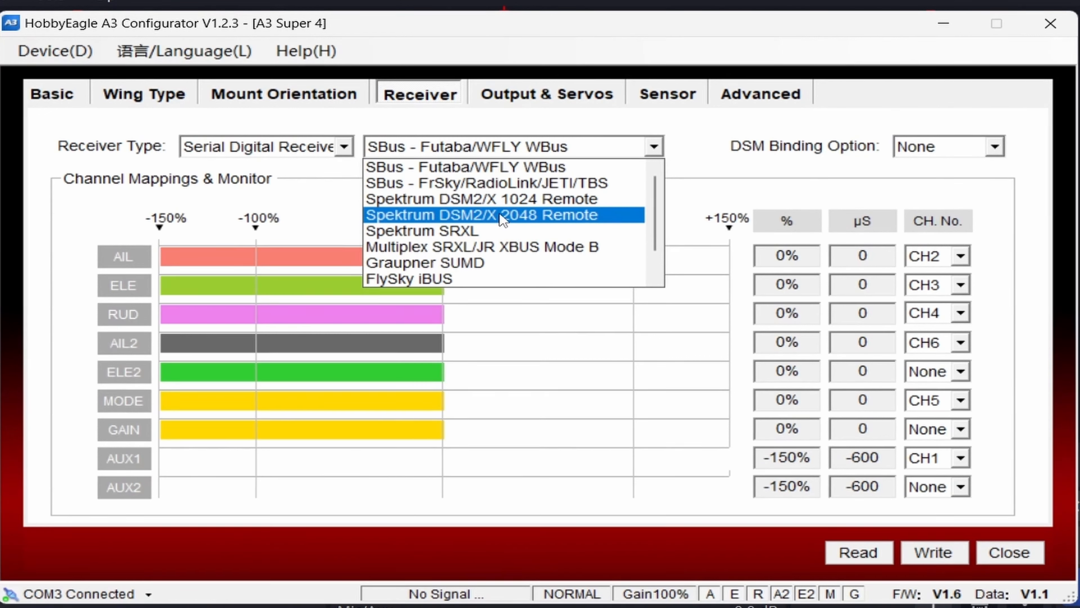
{"action": "mouse_move", "coordinate": [465, 219]}
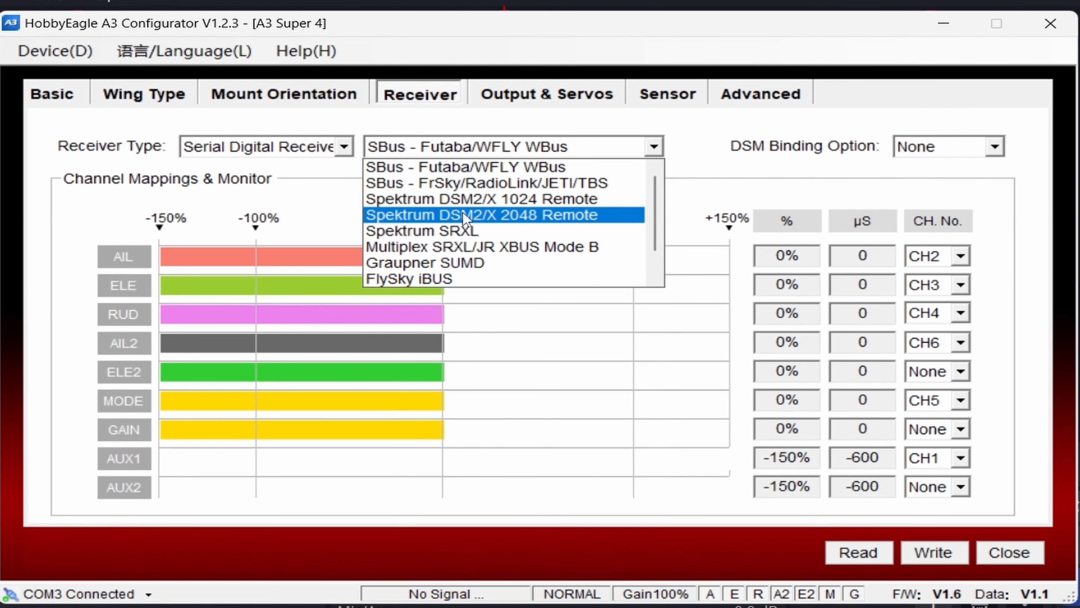
{"action": "left_click", "coordinate": [481, 214]}
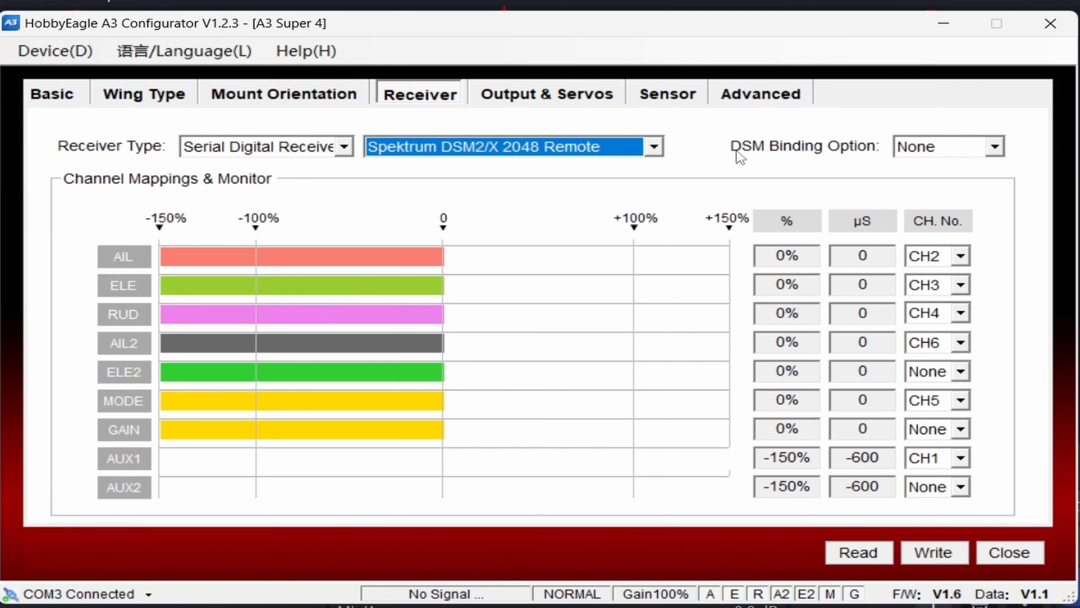
{"action": "mouse_move", "coordinate": [995, 156]}
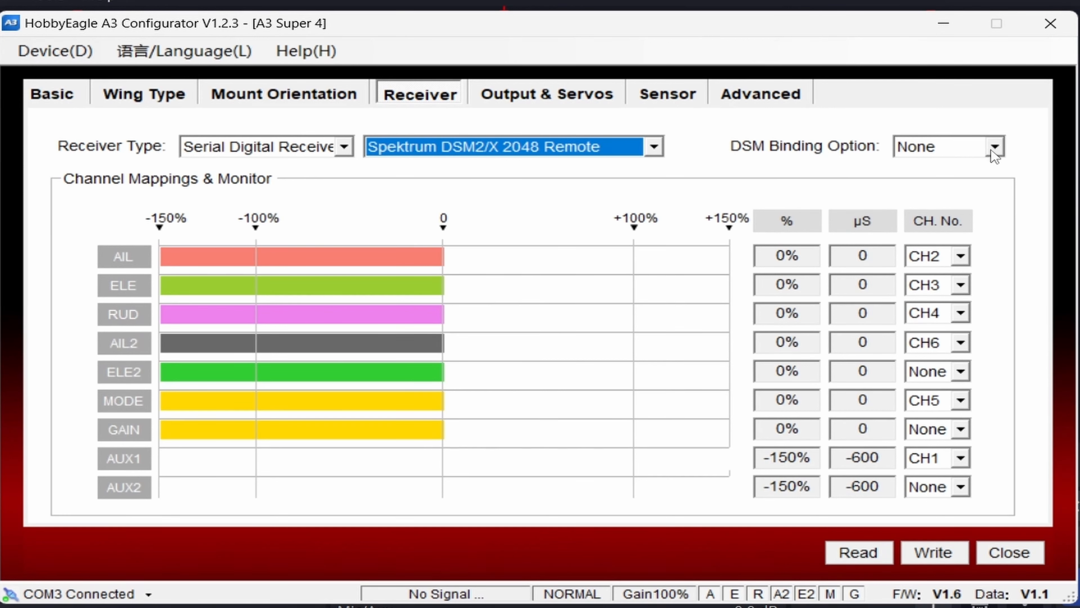
Step: Set the DSM Binding Option to DSMX Satellite
{"action": "left_click", "coordinate": [994, 147]}
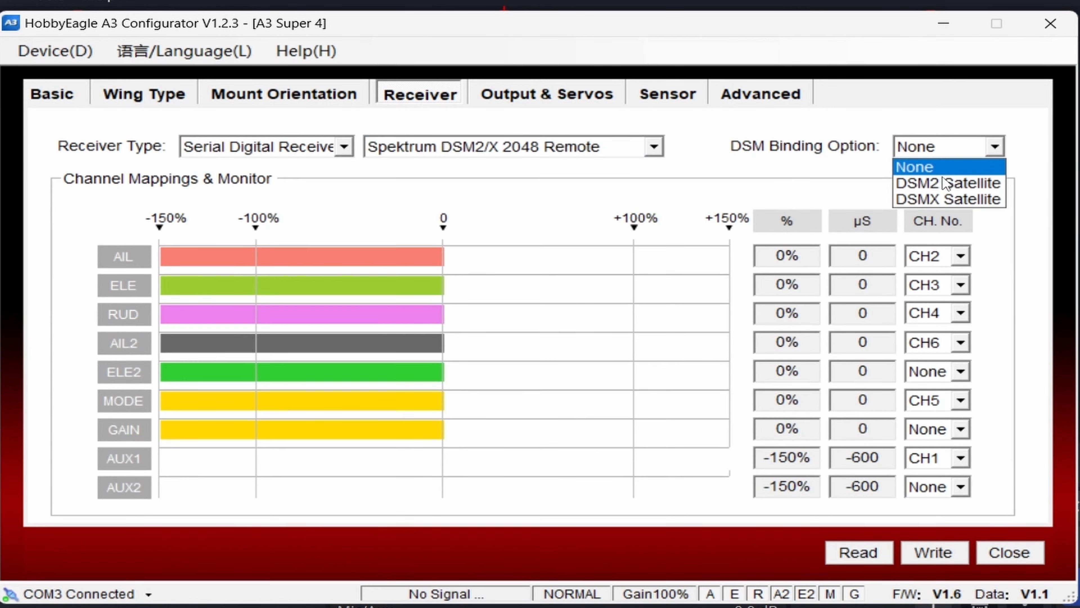
{"action": "mouse_move", "coordinate": [949, 199]}
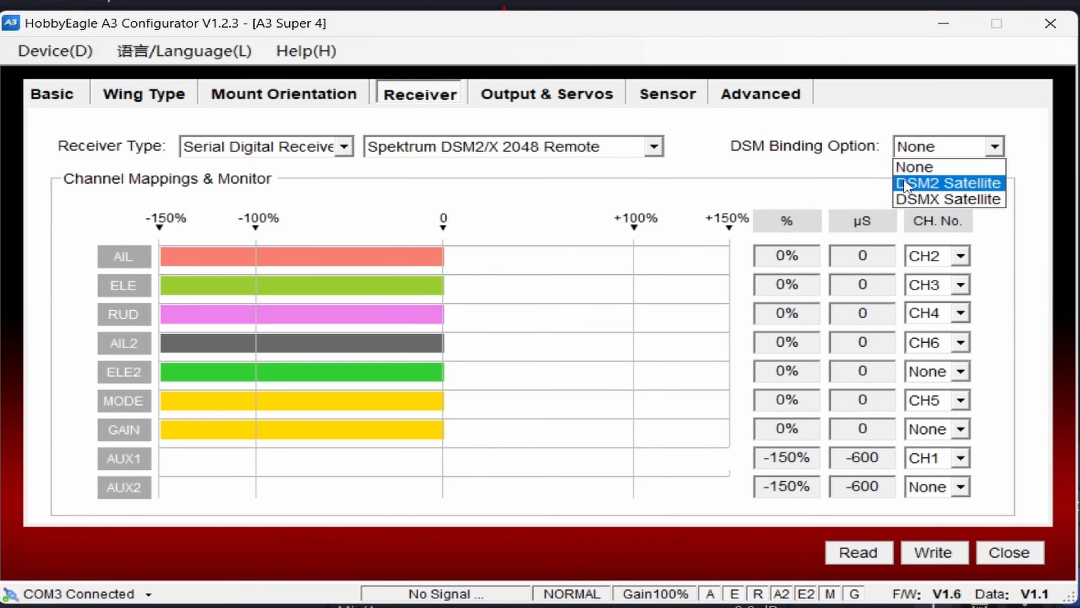
{"action": "mouse_move", "coordinate": [963, 184]}
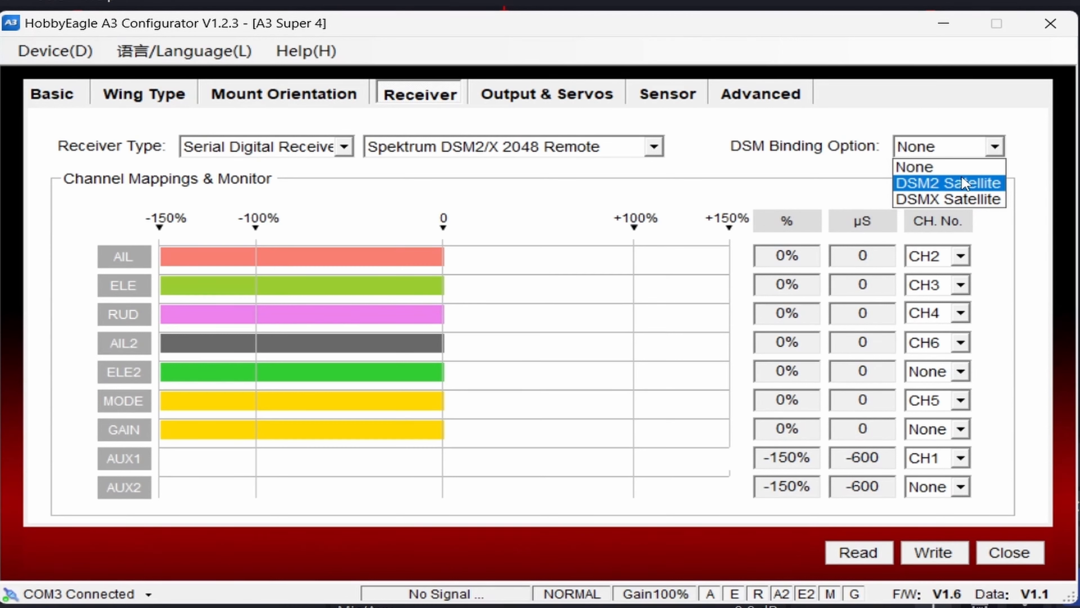
{"action": "left_click", "coordinate": [949, 199]}
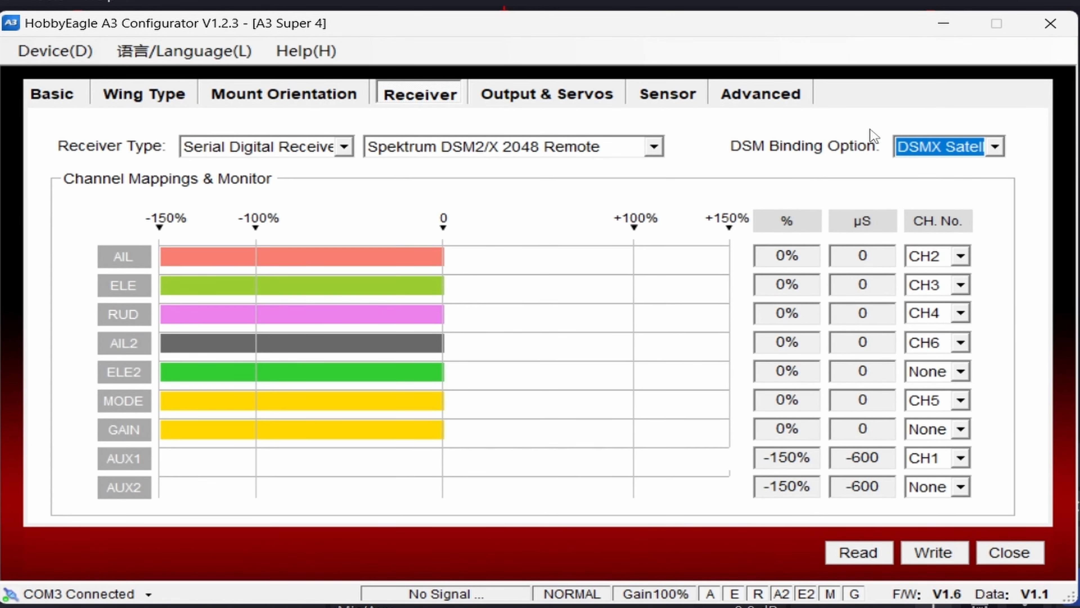
{"action": "mouse_move", "coordinate": [908, 184]}
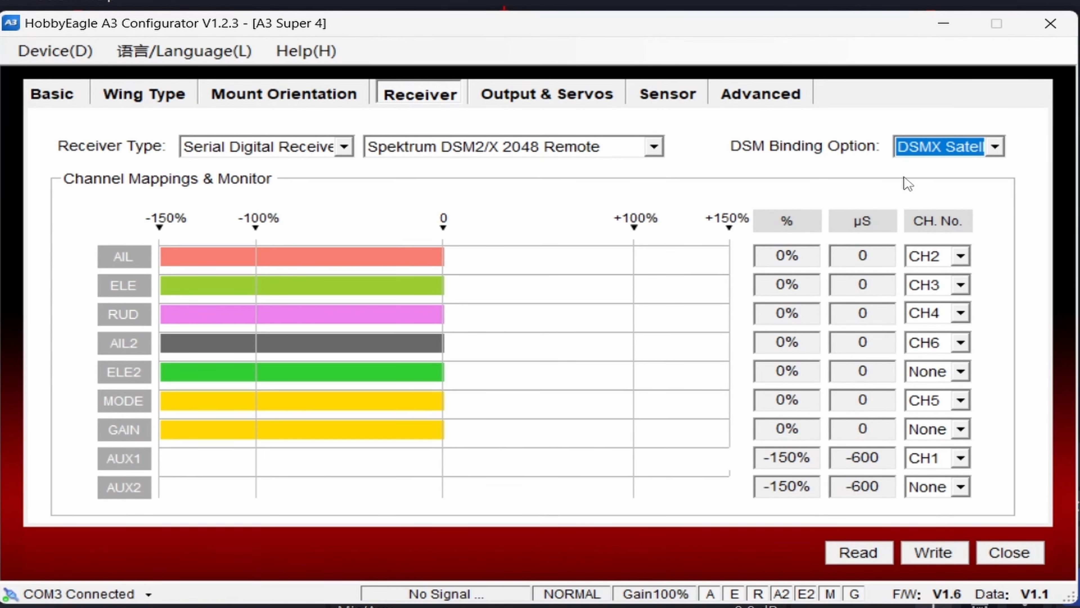
{"action": "mouse_move", "coordinate": [946, 129]}
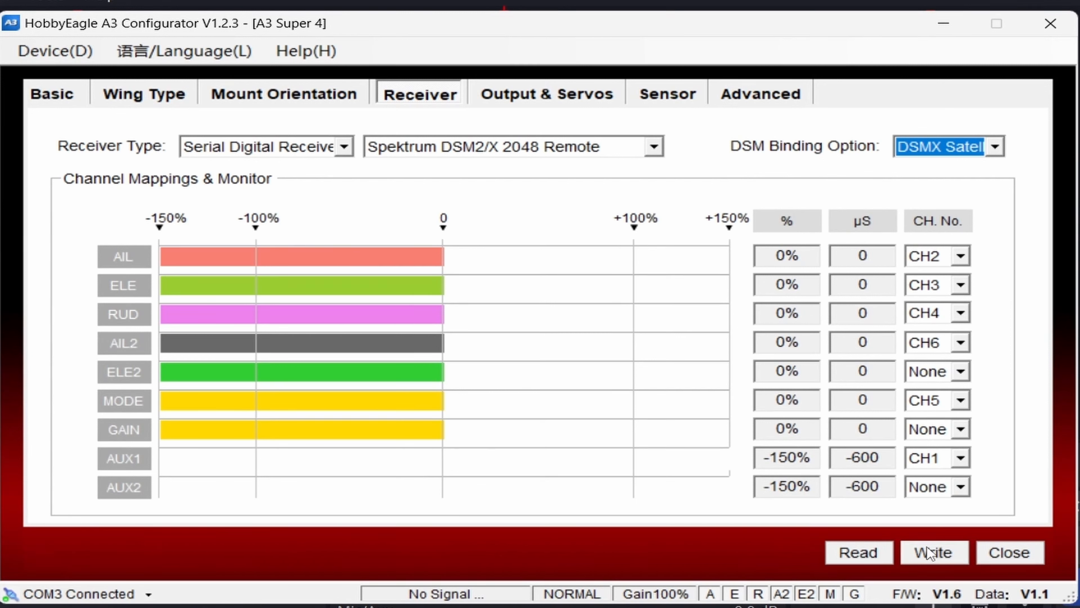
{"action": "mouse_move", "coordinate": [953, 558]}
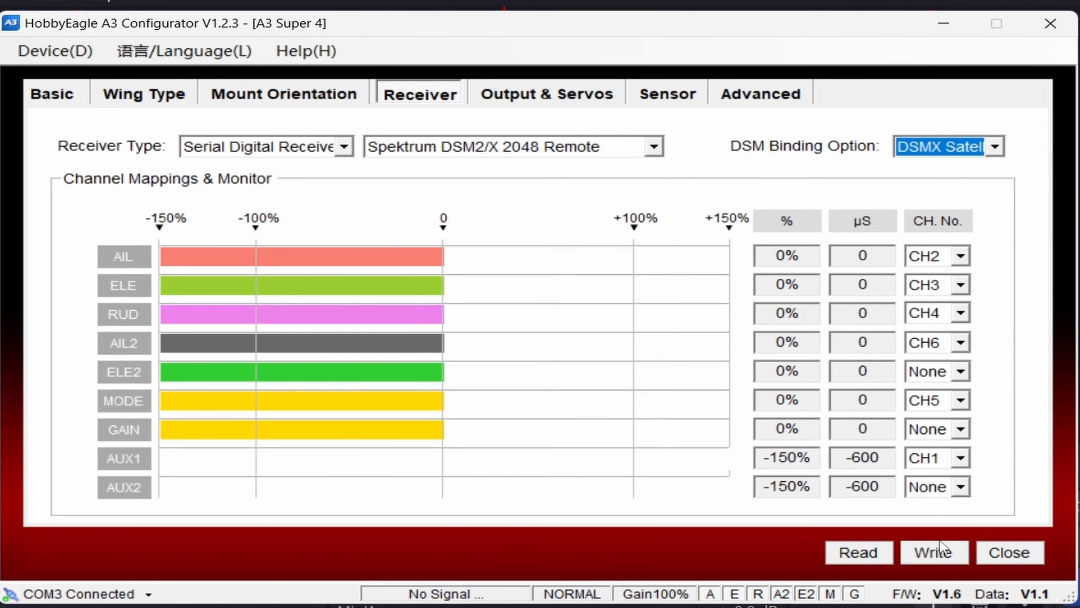
Step: Write the receiver settings to the controller, read them back, then disconnect
{"action": "left_click", "coordinate": [934, 552]}
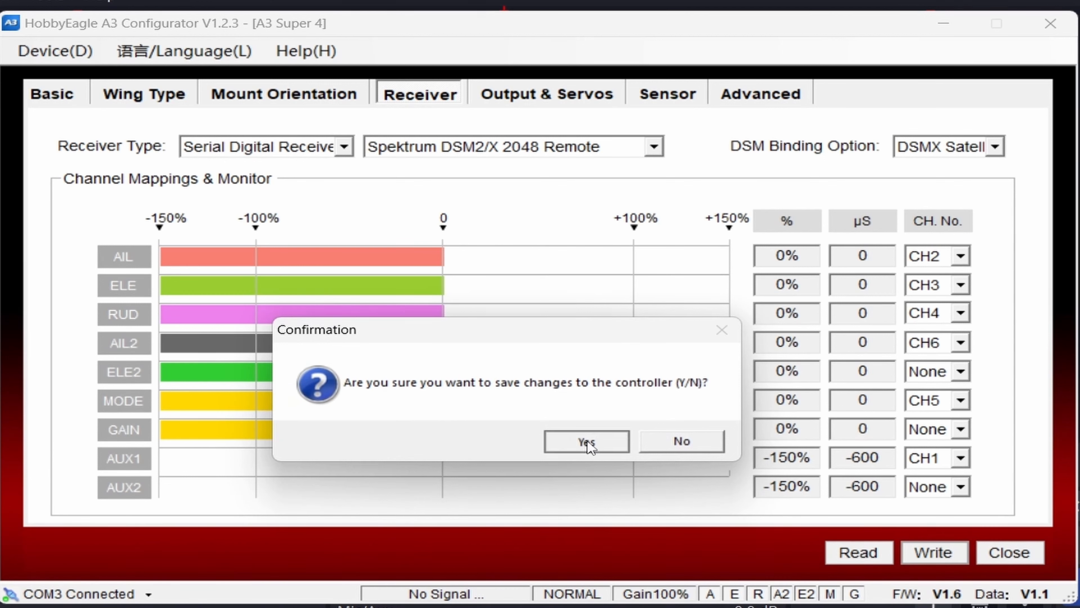
{"action": "left_click", "coordinate": [585, 440]}
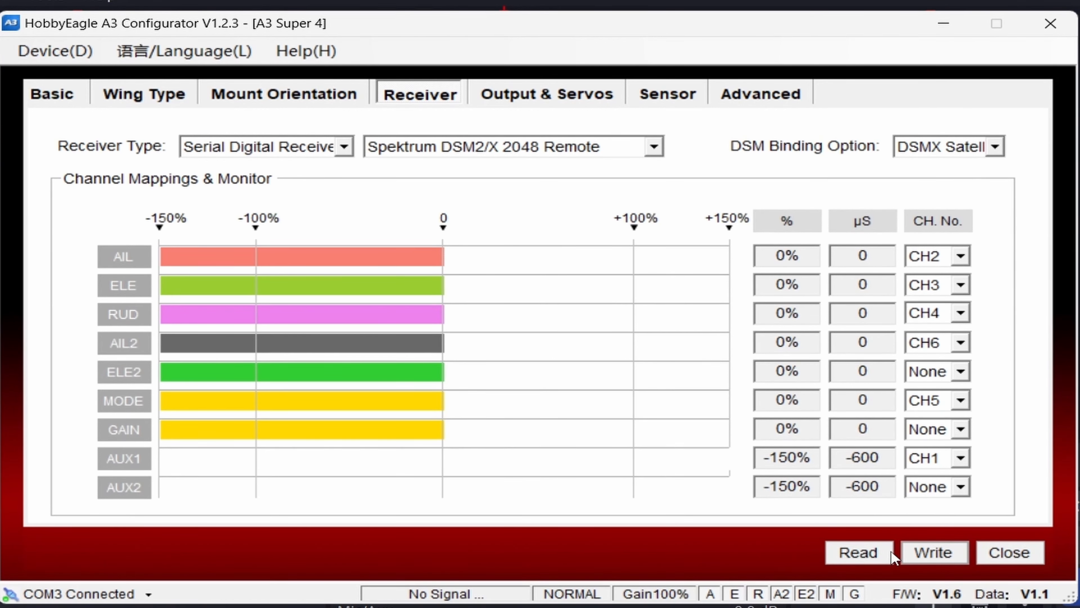
{"action": "left_click", "coordinate": [859, 552]}
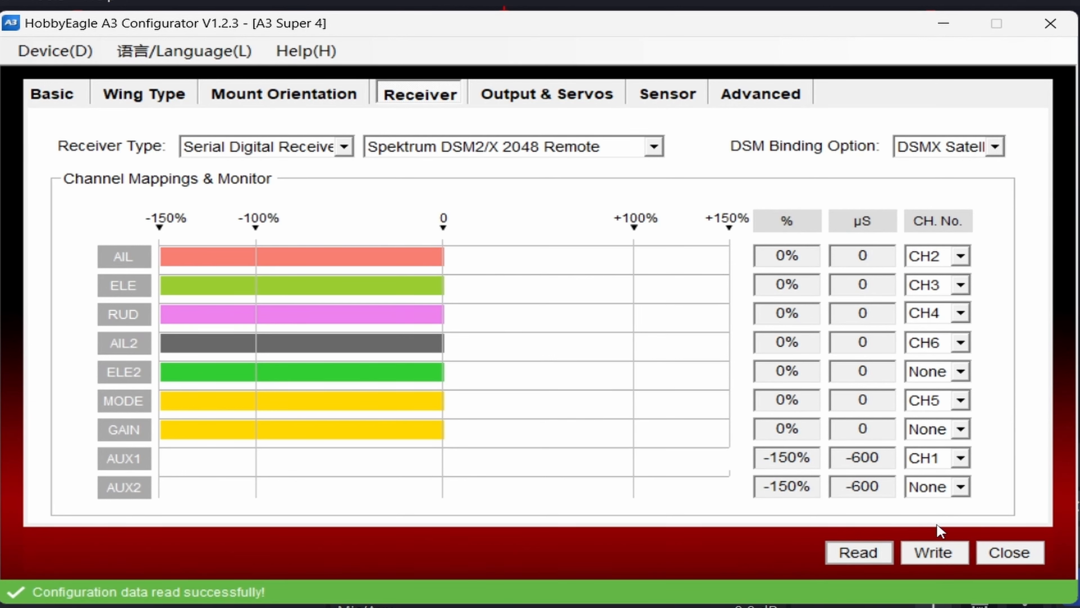
{"action": "mouse_move", "coordinate": [930, 135]}
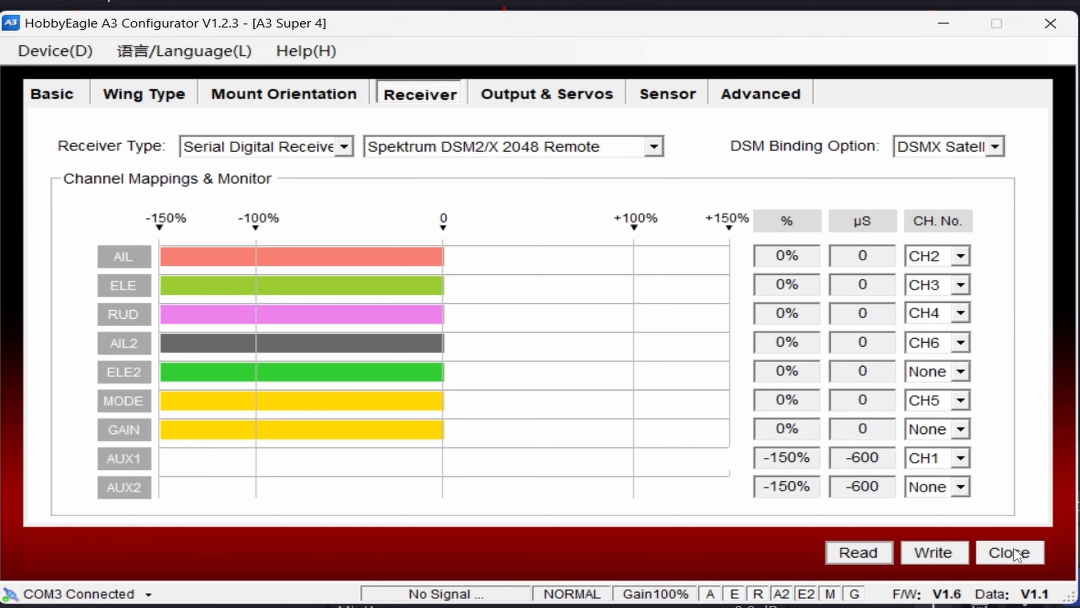
{"action": "left_click", "coordinate": [1009, 552]}
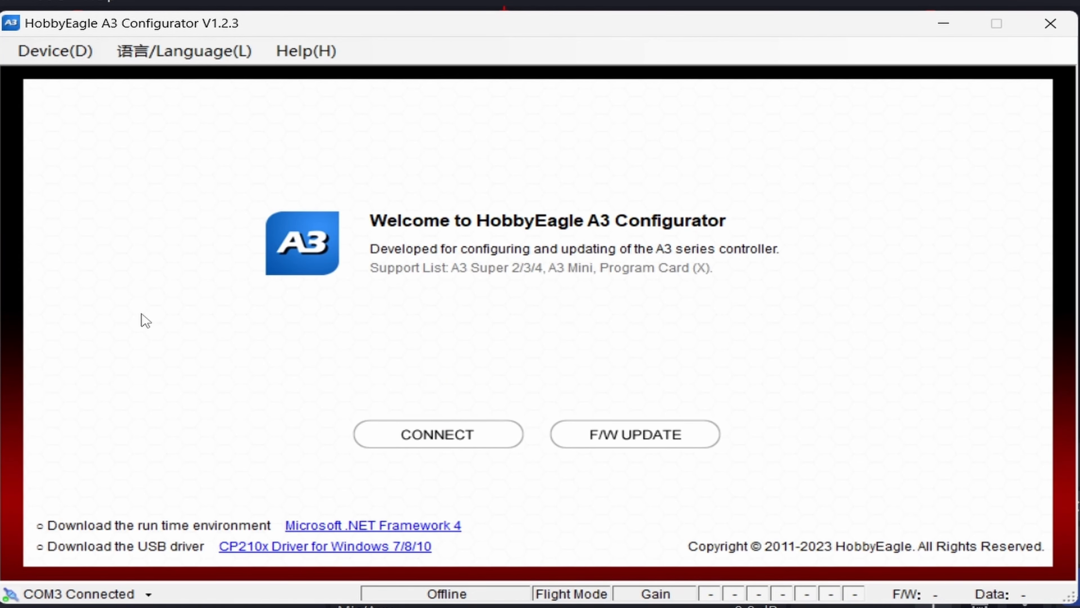
{"action": "mouse_move", "coordinate": [161, 338]}
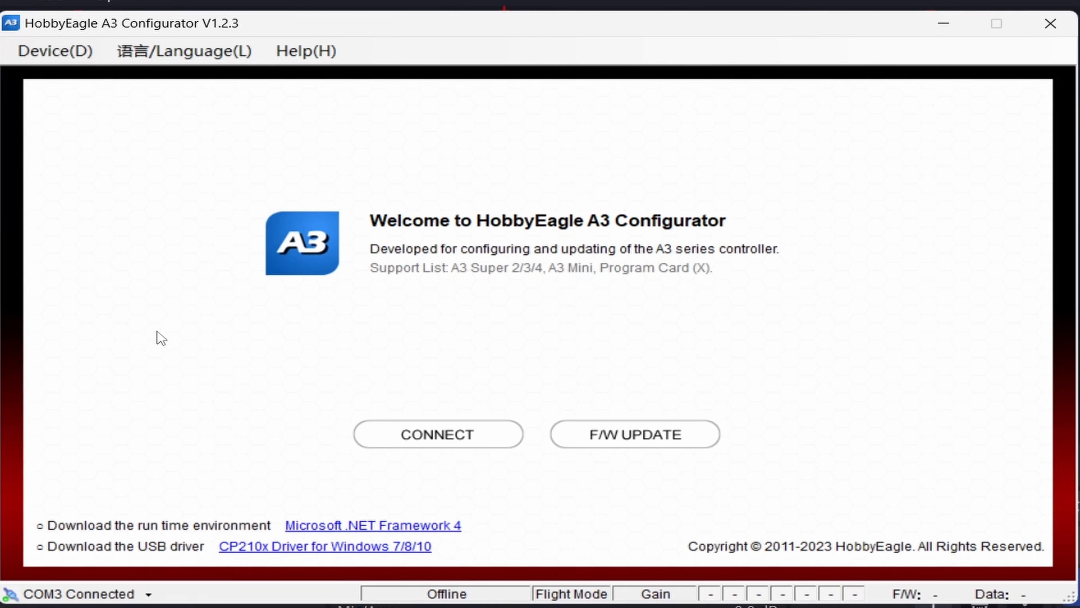
{"action": "mouse_move", "coordinate": [472, 383]}
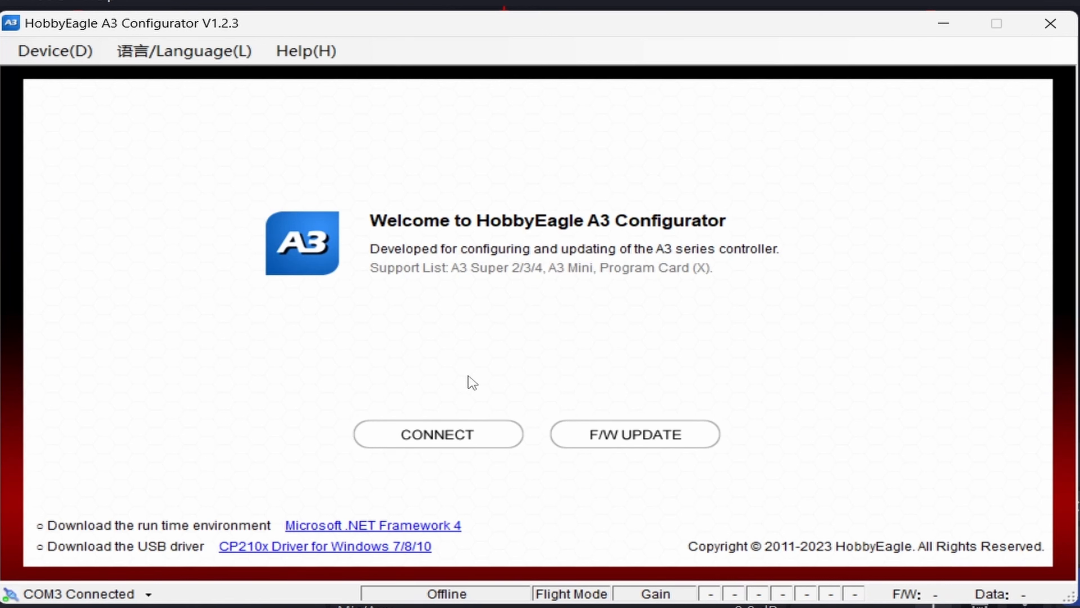
{"action": "mouse_move", "coordinate": [635, 433]}
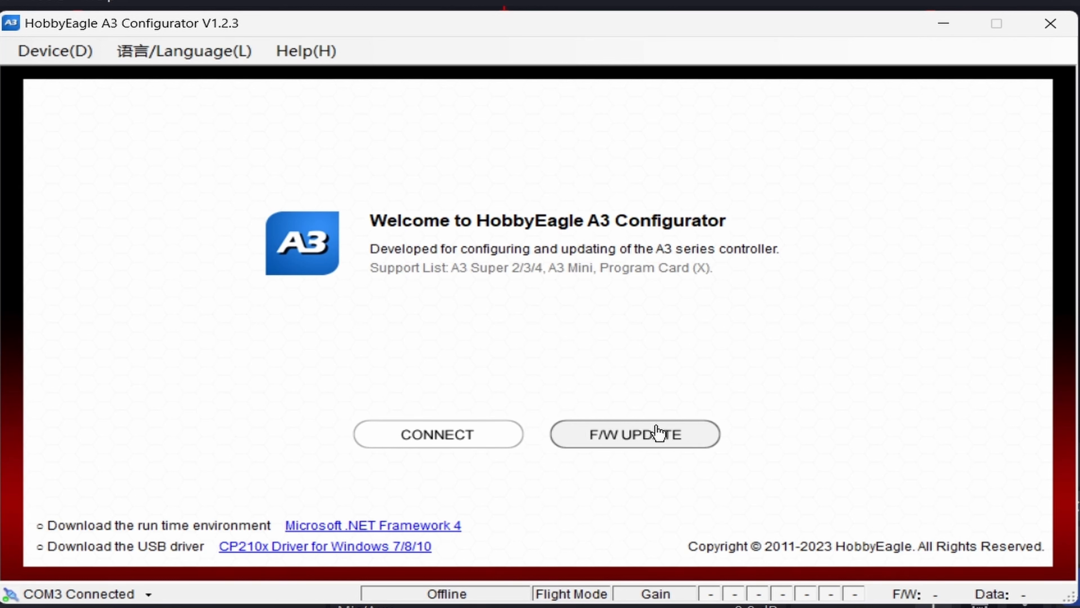